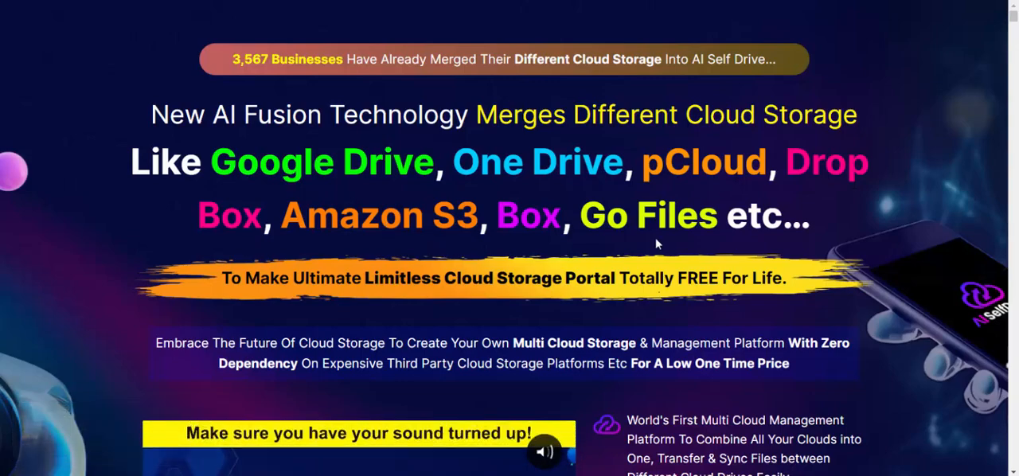
# Scroll past the headline banner to the demo video and feature bullet list.
pyautogui.scroll(-3)
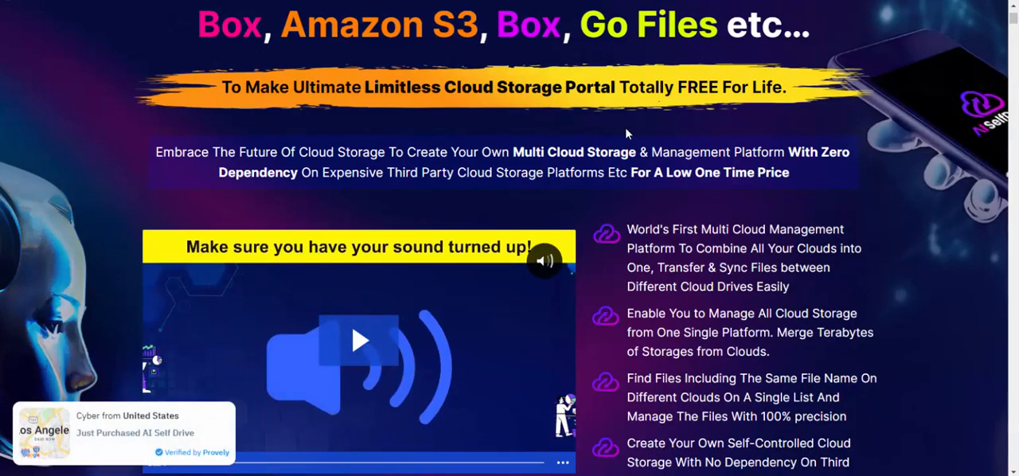
pyautogui.scroll(-3)
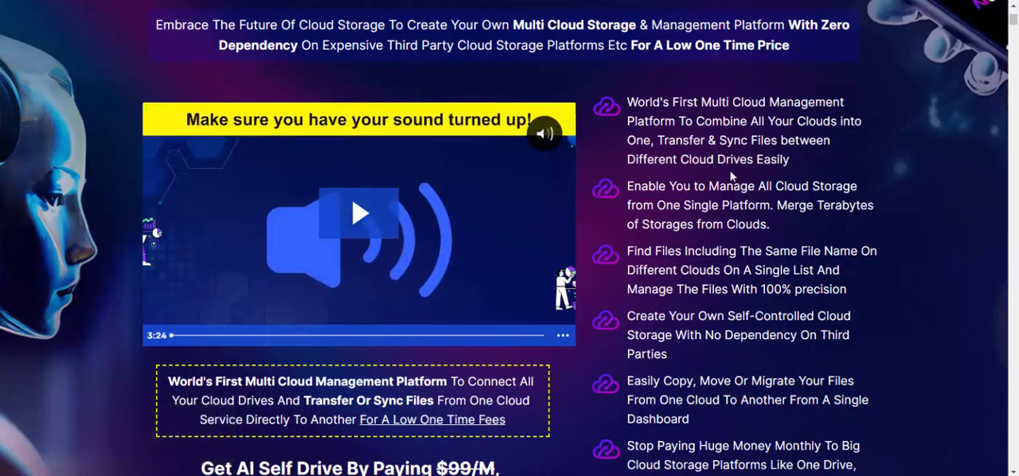
# Scroll down to the $16.50 one-time price, grab button and countdown timer.
pyautogui.scroll(-3)
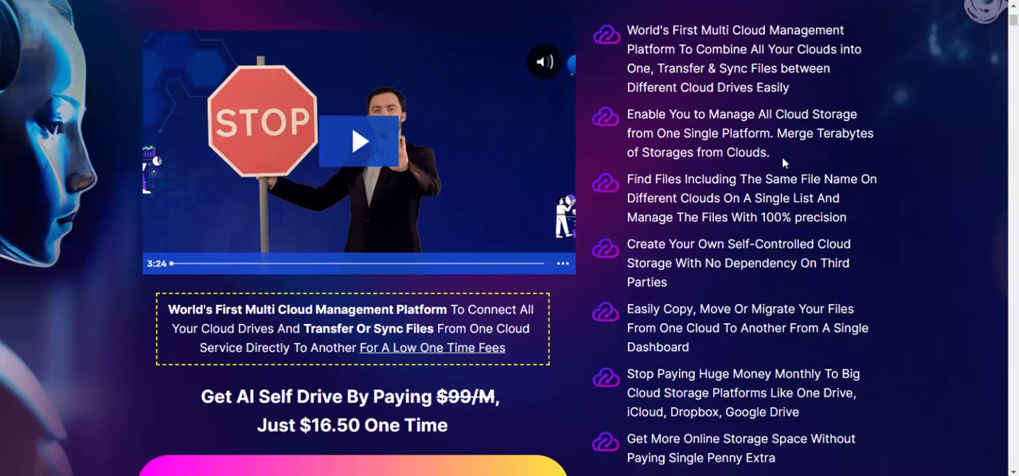
pyautogui.scroll(-3)
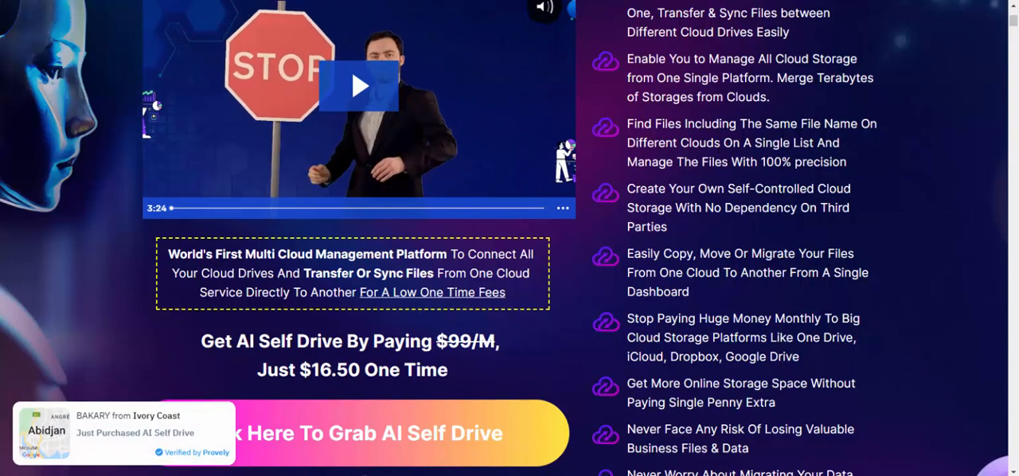
pyautogui.click(545, 7)
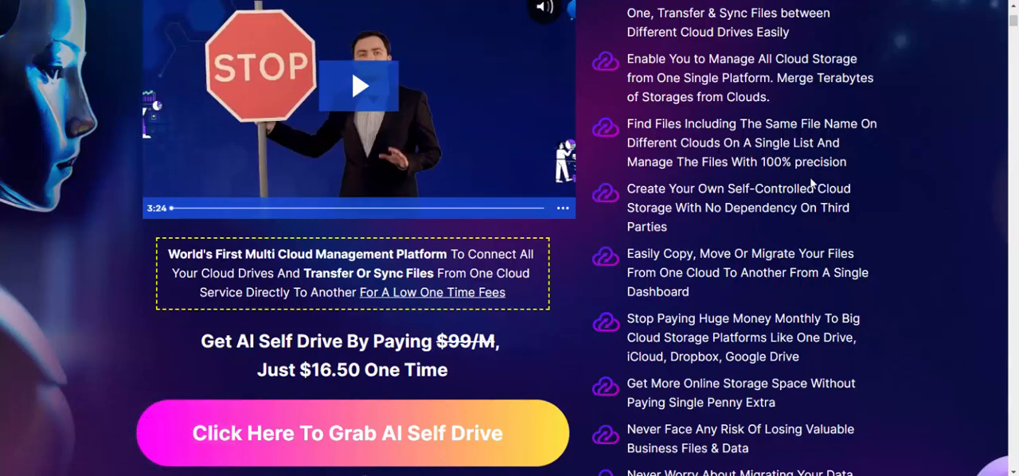
pyautogui.scroll(-3)
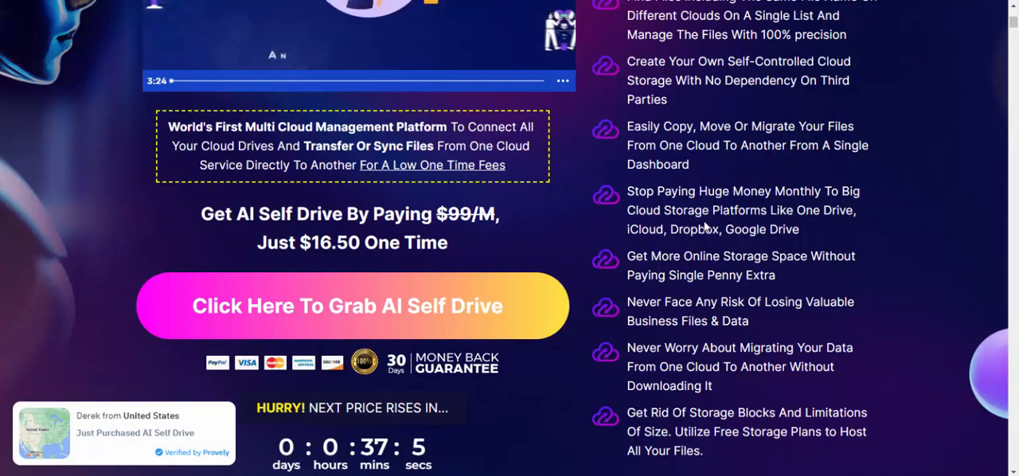
pyautogui.scroll(-3)
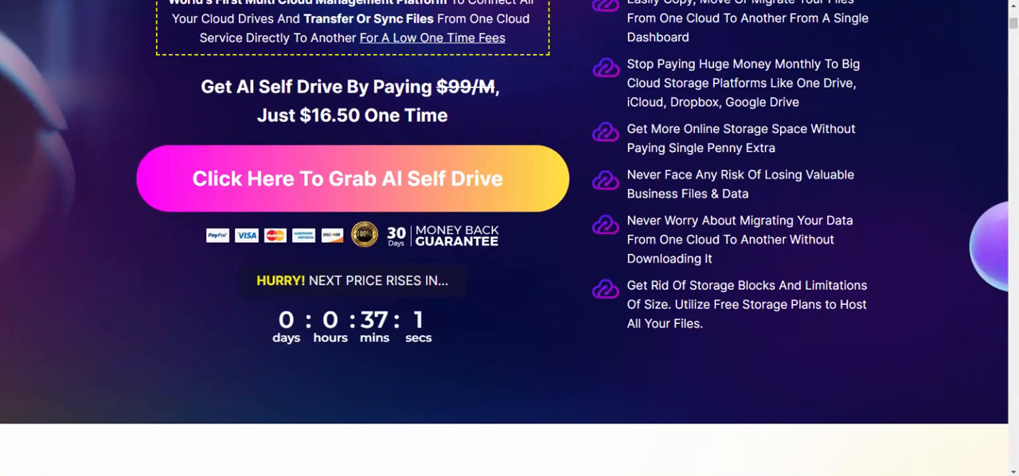
pyautogui.scroll(3)
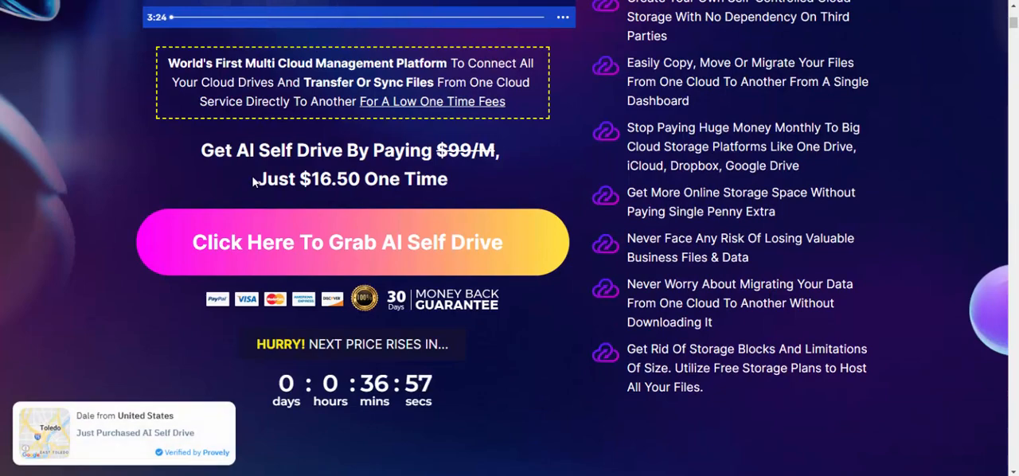
pyautogui.moveTo(477, 171)
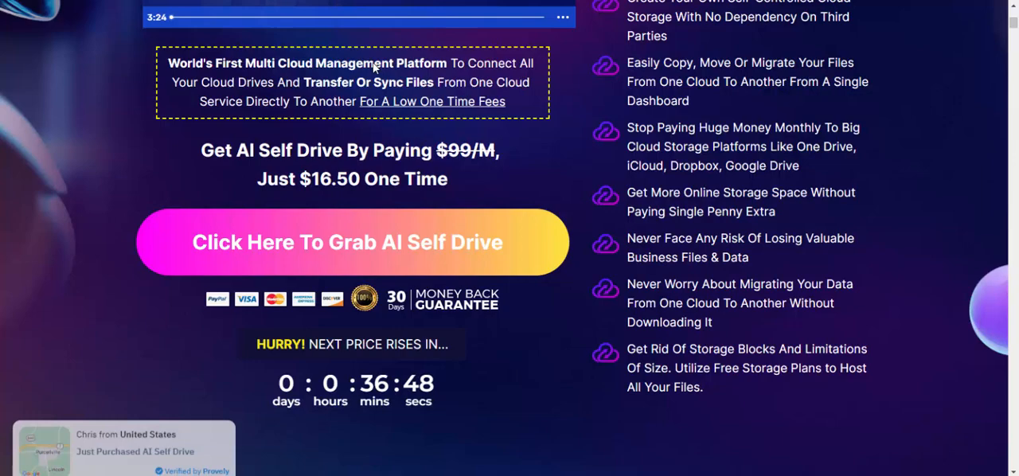
pyautogui.moveTo(370, 234)
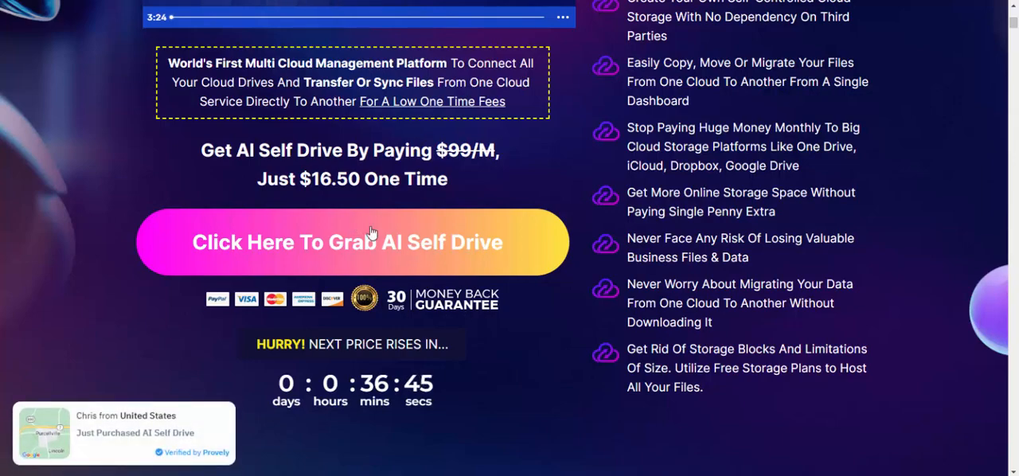